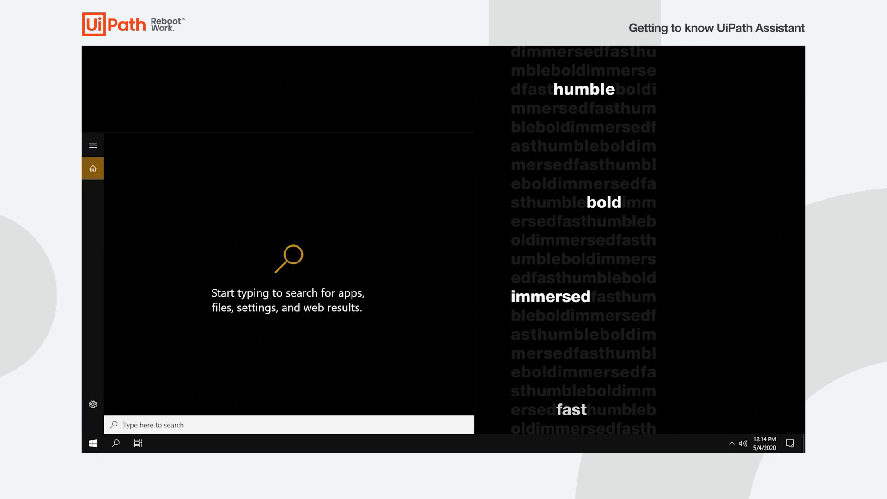
Step: Search Windows for 'assistant' and launch UiPath Assistant from the results
text(assistant)
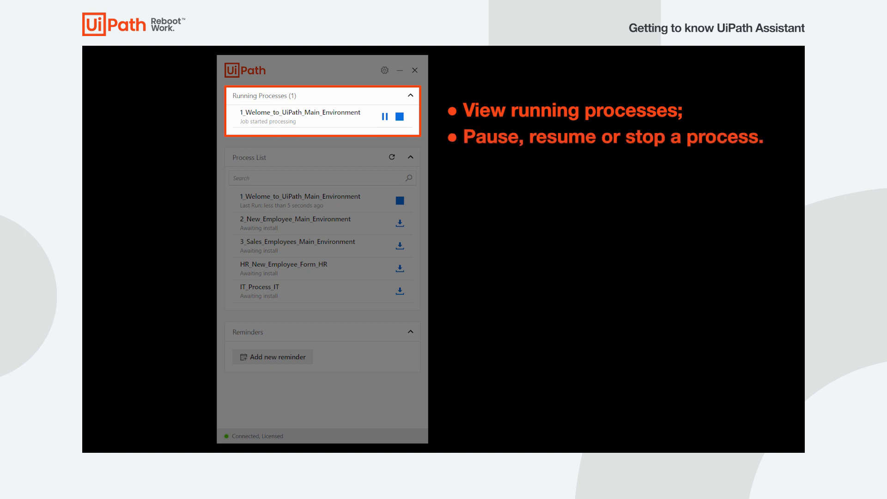
click(322, 157)
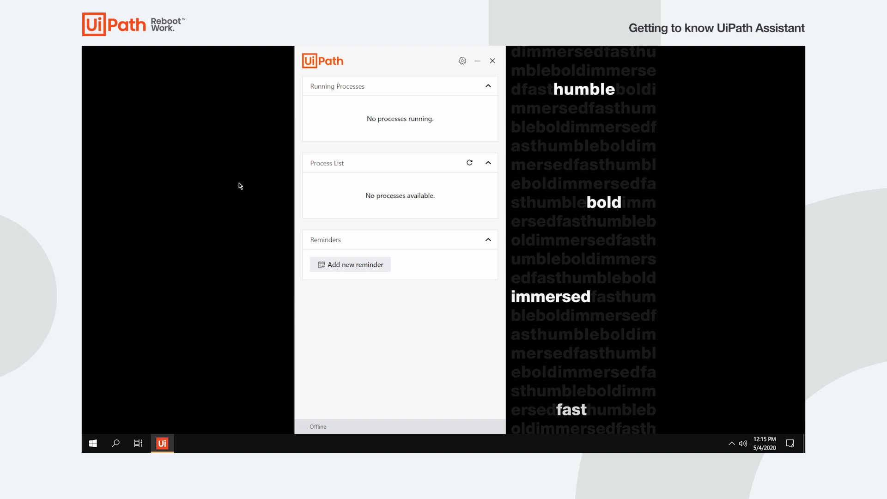
mouse_move(405, 126)
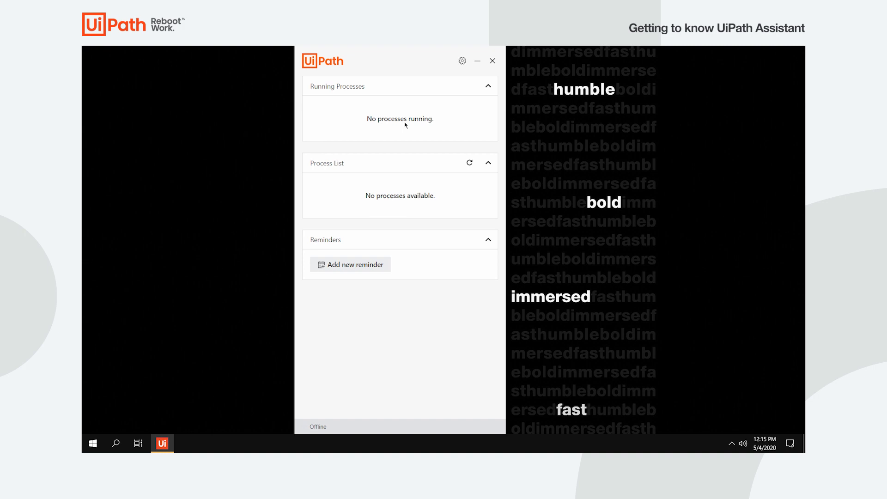
click(462, 60)
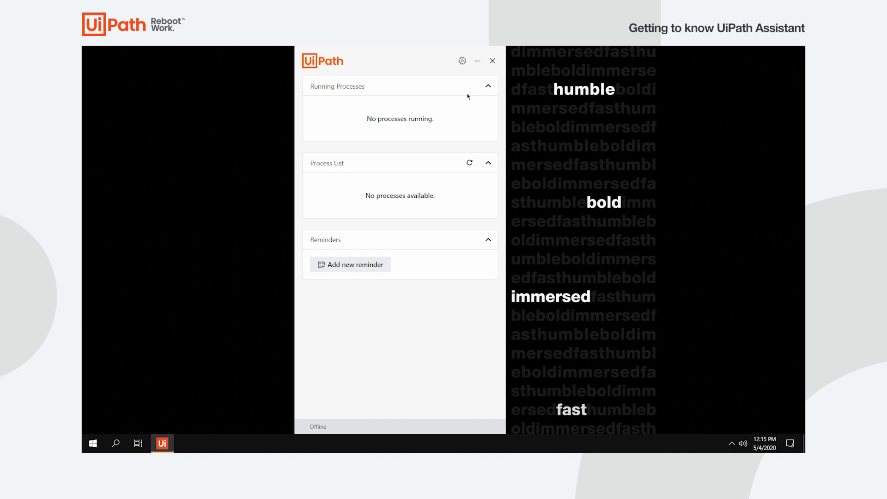
click(461, 60)
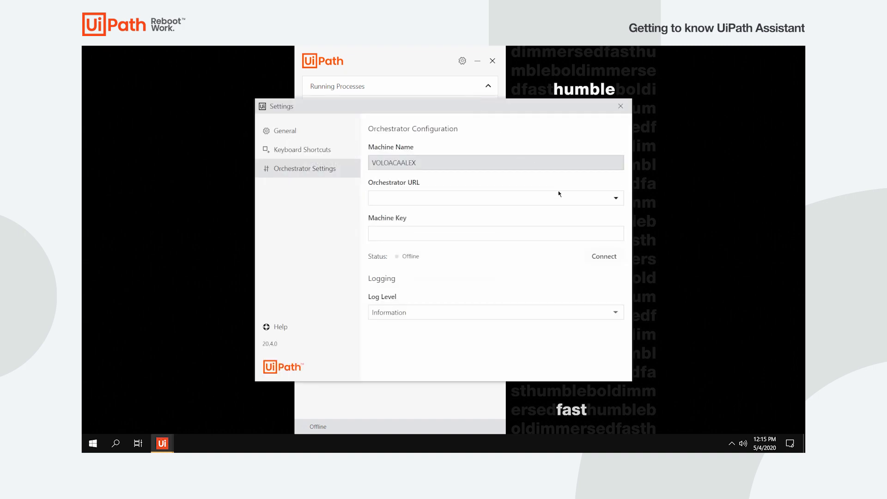
text(https://platform.uipath.com/alexandru-voloaca/alexandruvoloaca/)
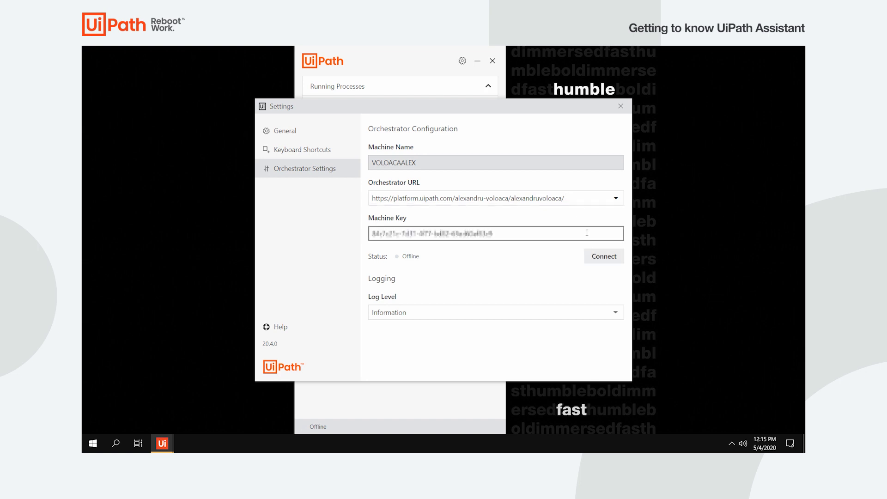
click(604, 256)
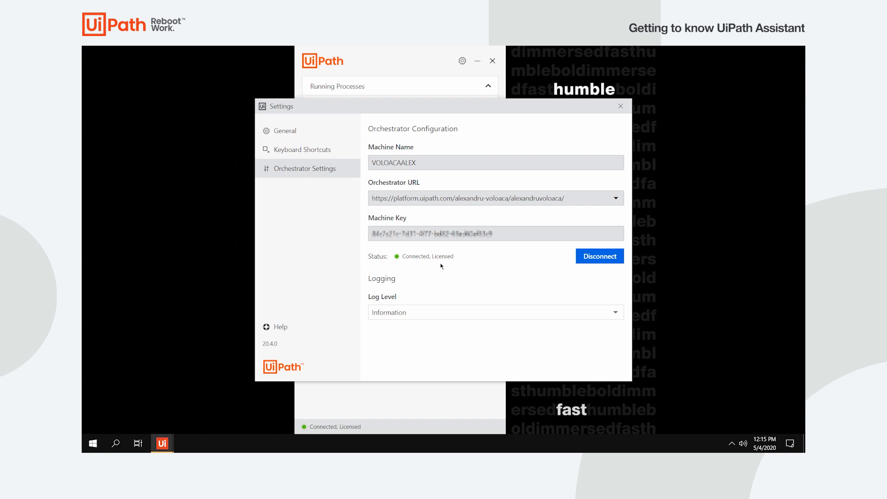
click(620, 106)
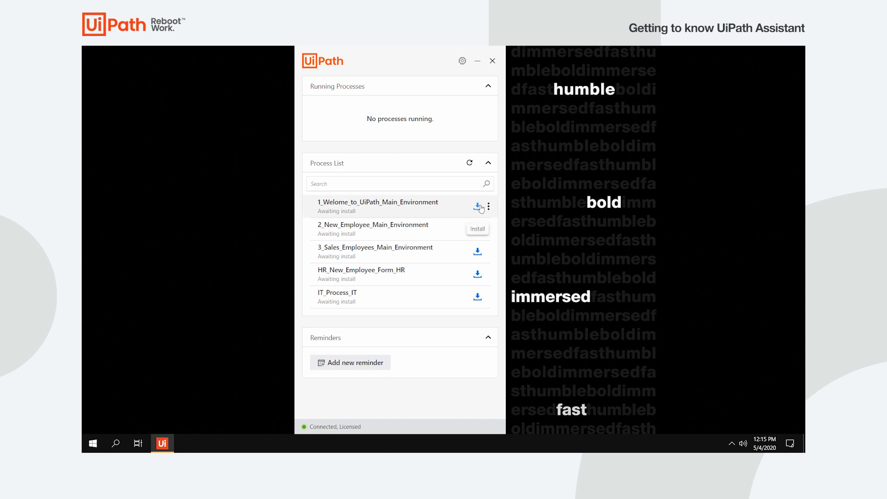
Step: Install and start 1_Welome_to_UiPath_Main_Environment, then dismiss its welcome message box
click(477, 207)
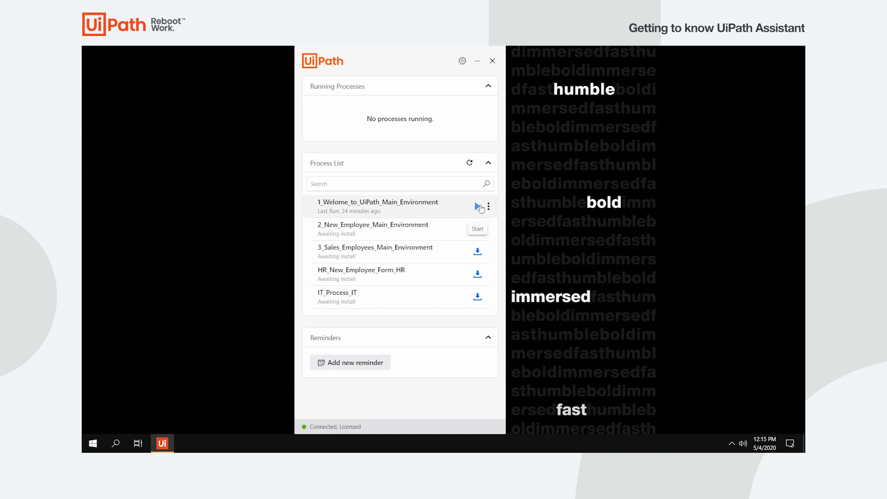
click(476, 207)
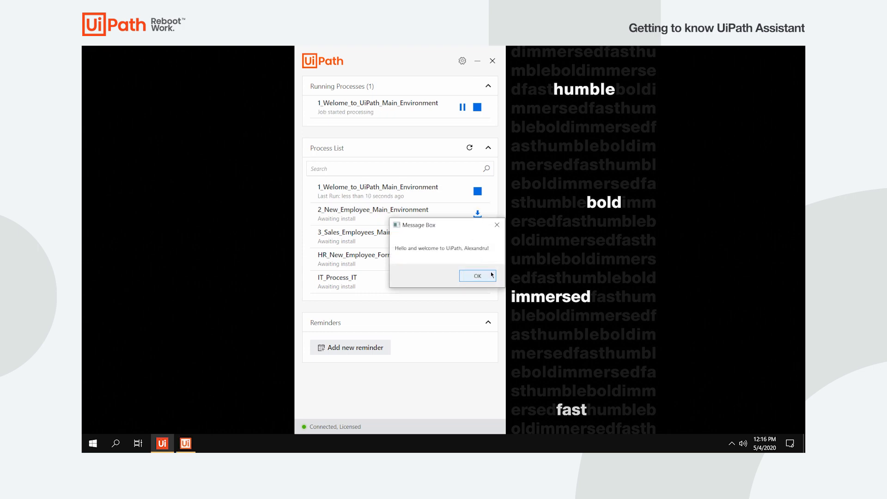
click(477, 276)
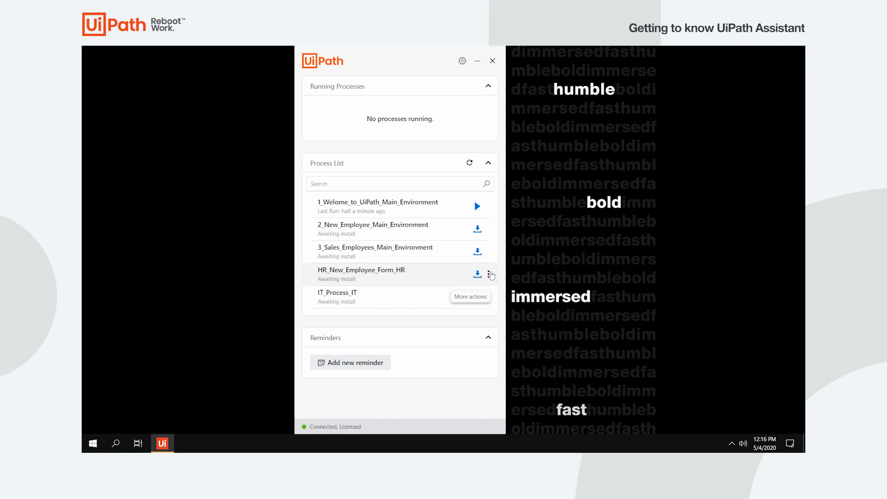
mouse_move(464, 109)
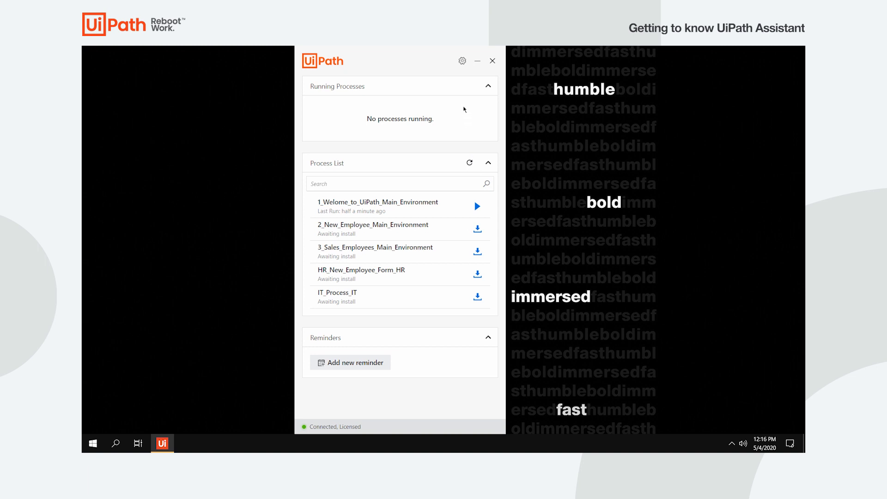
Step: Browse the General theme and Keyboard Shortcuts settings pages, then close Settings
click(462, 61)
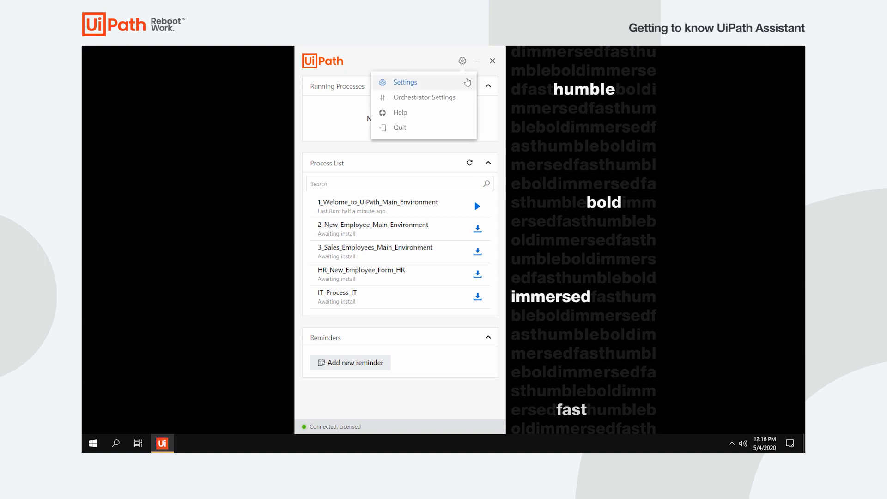
click(405, 82)
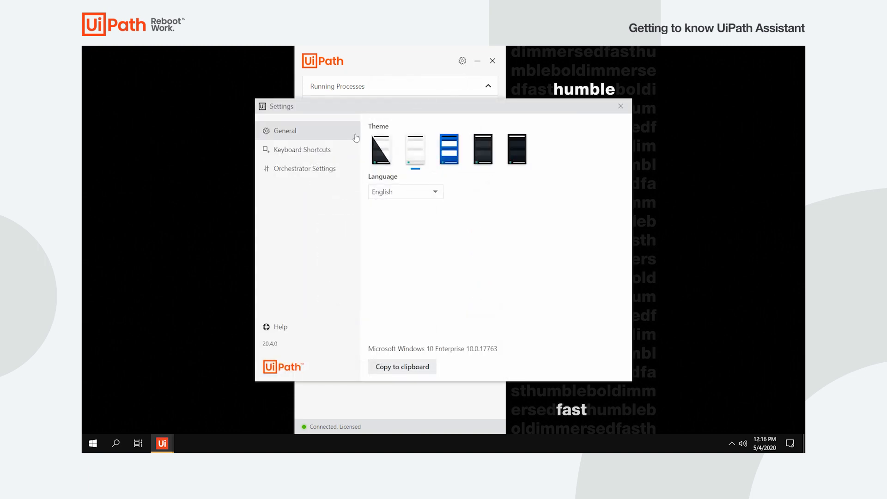
click(302, 149)
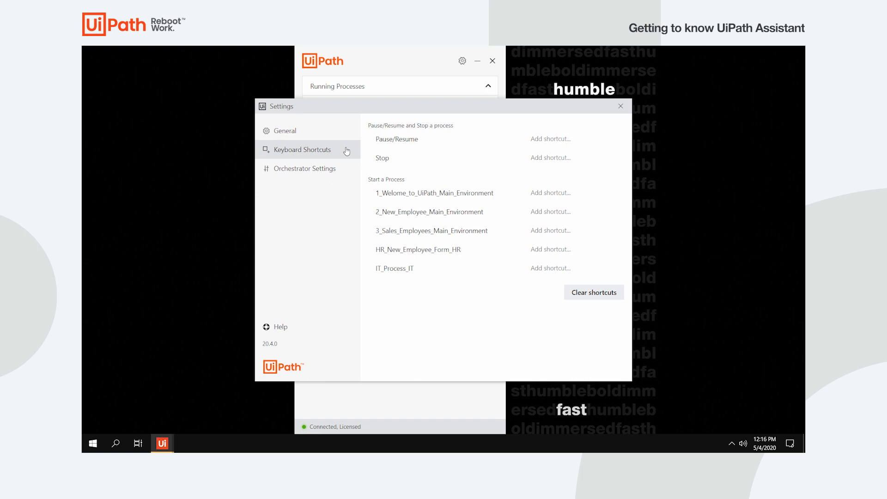
mouse_move(565, 139)
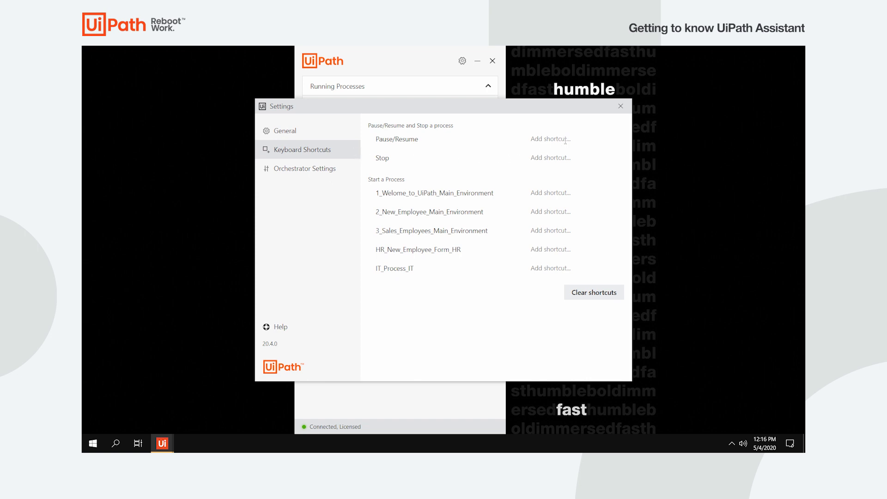
mouse_move(576, 156)
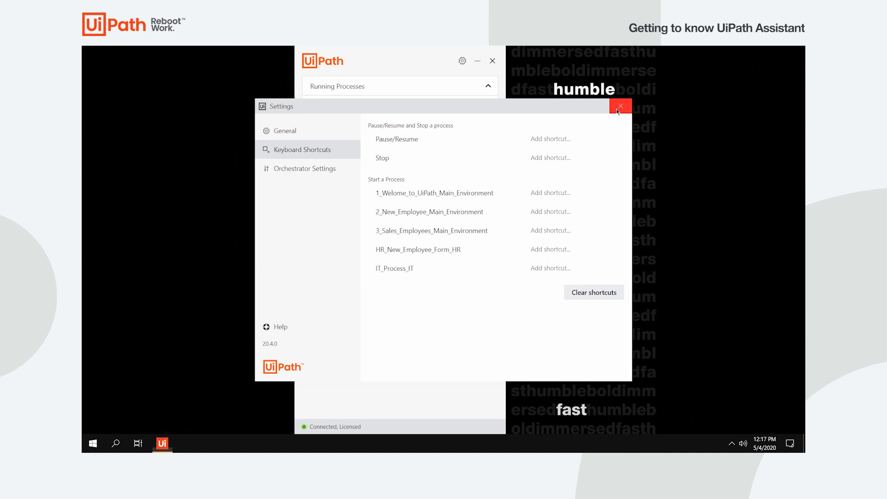
click(620, 105)
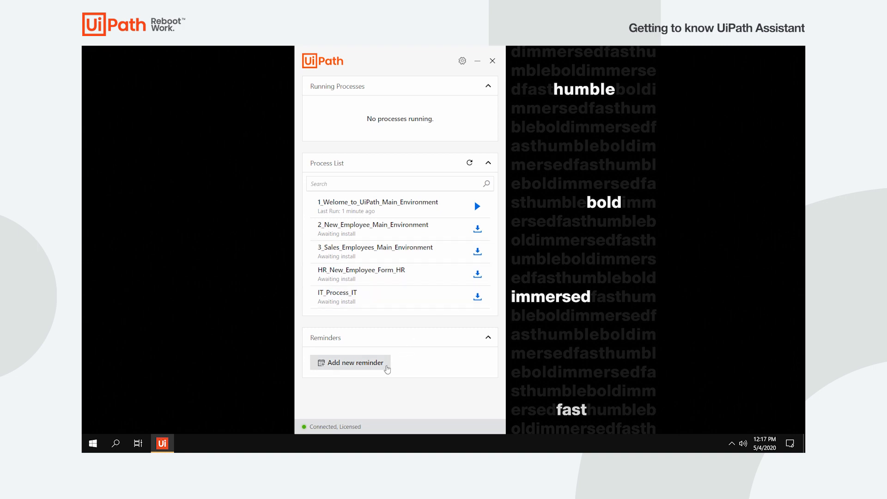
Step: Set a Welcome process reminder starting May 4, then start it and dismiss the greeting
click(354, 362)
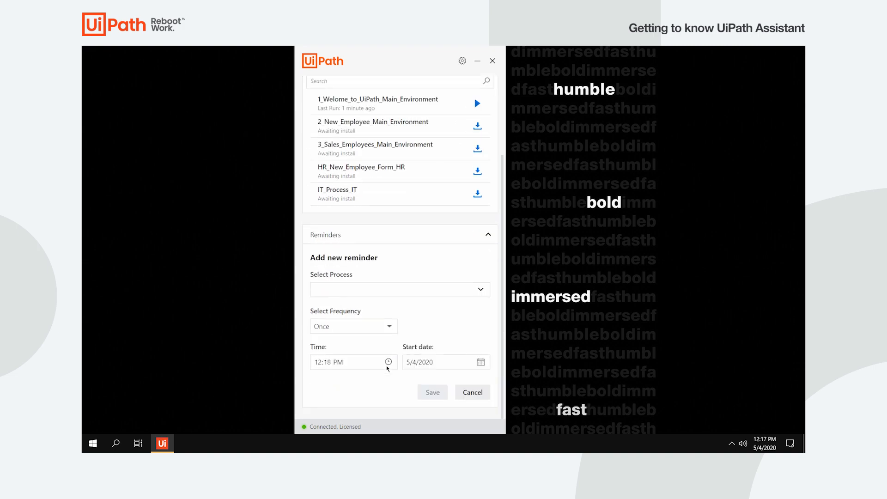
click(400, 289)
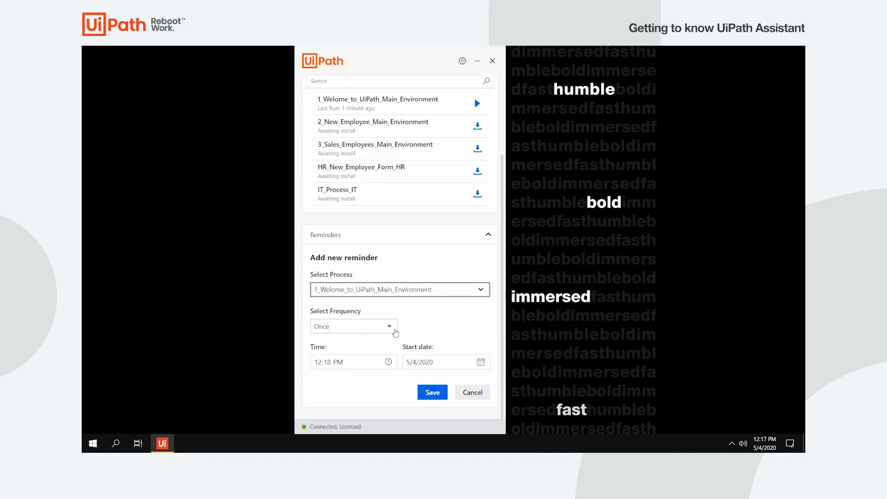
click(329, 362)
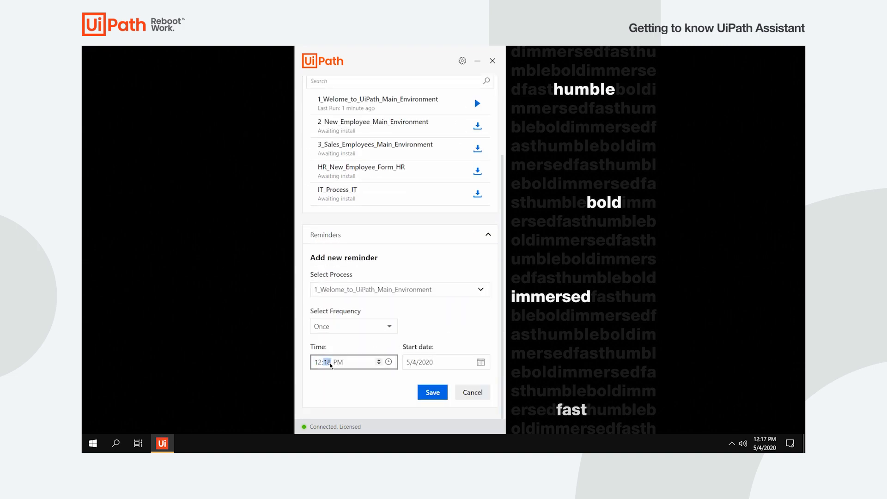
click(483, 362)
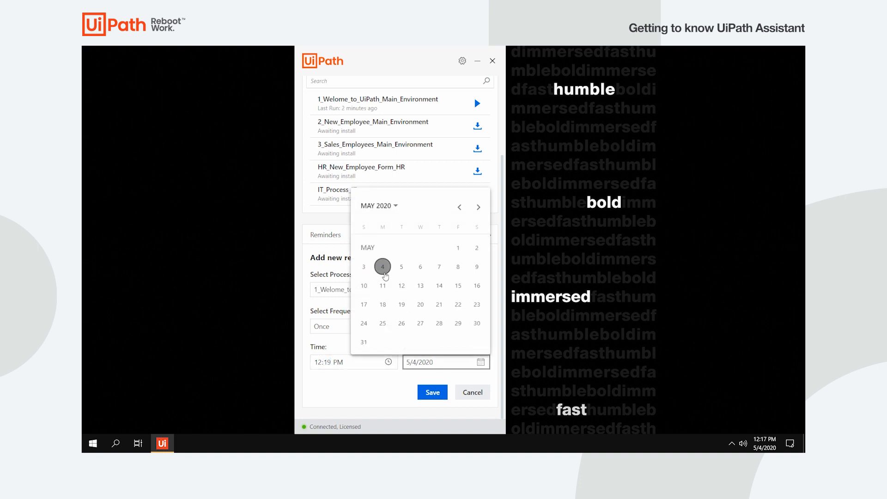
click(432, 392)
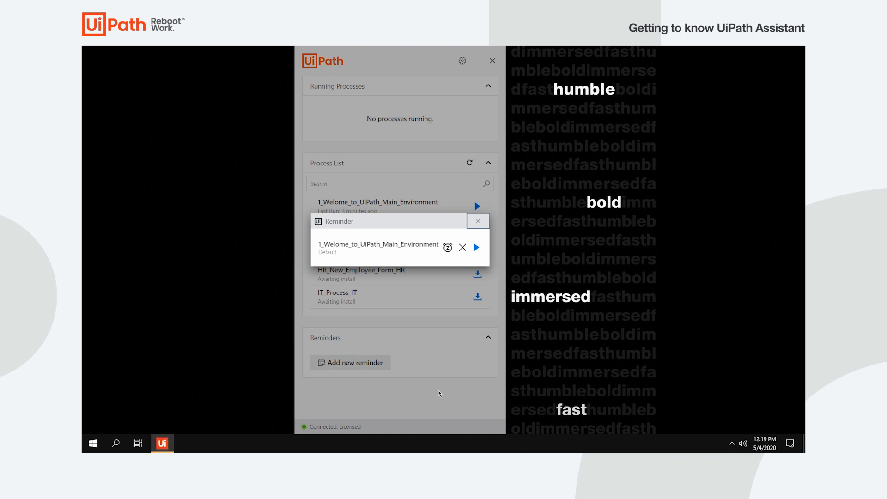
mouse_move(463, 248)
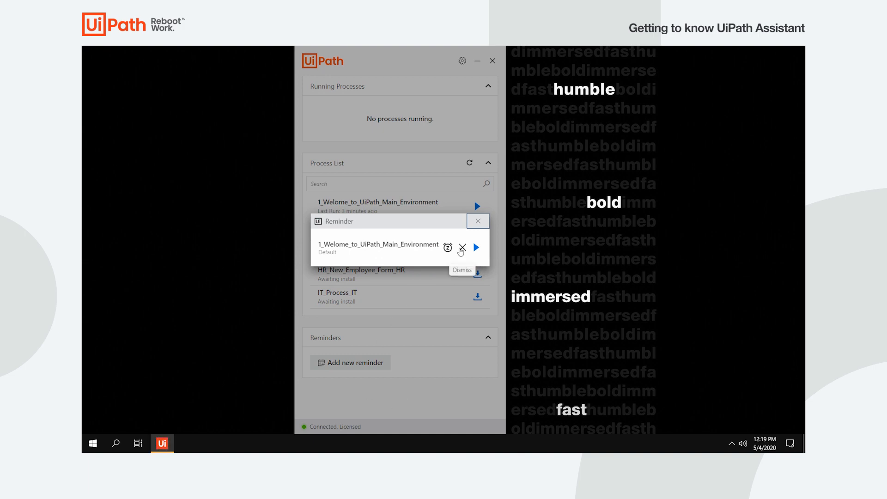
mouse_move(477, 252)
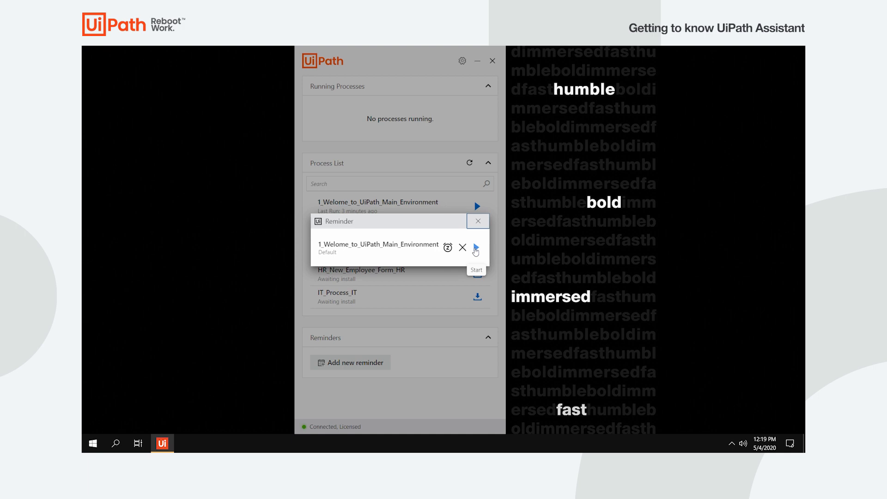
click(476, 251)
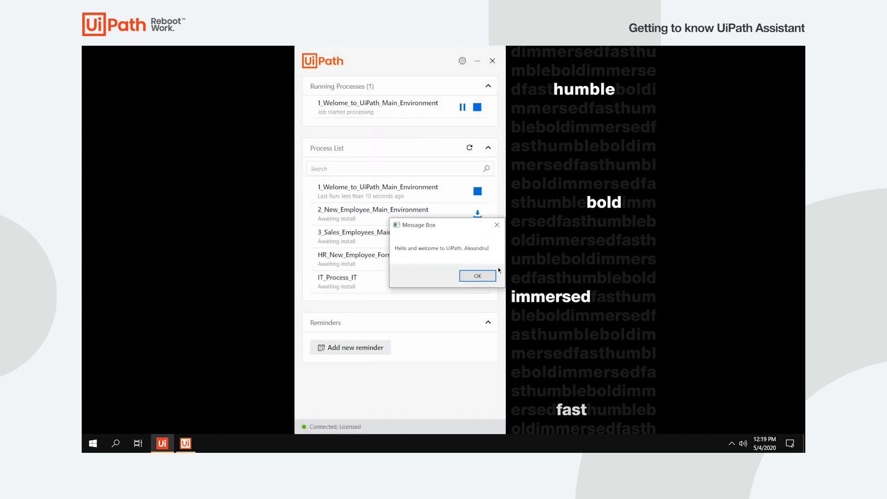
click(477, 276)
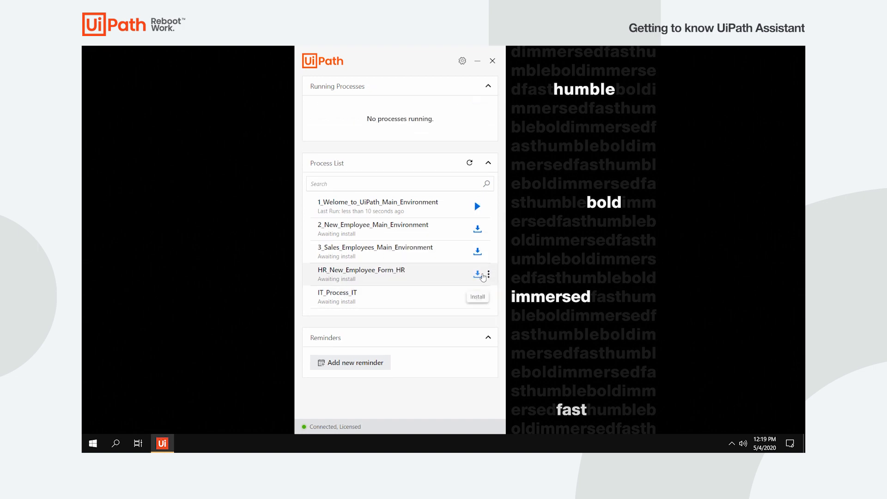
Step: Try the Dark Blue and split light-and-dark themes in Settings, then close Settings
click(462, 61)
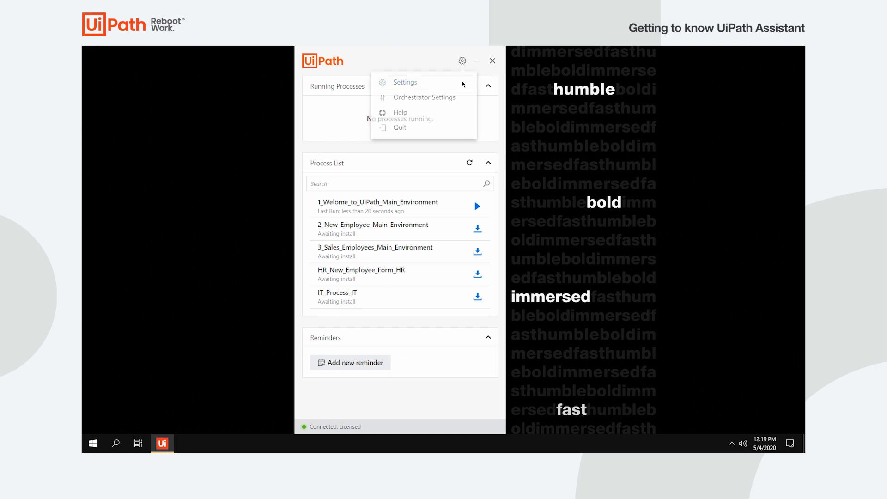
click(405, 83)
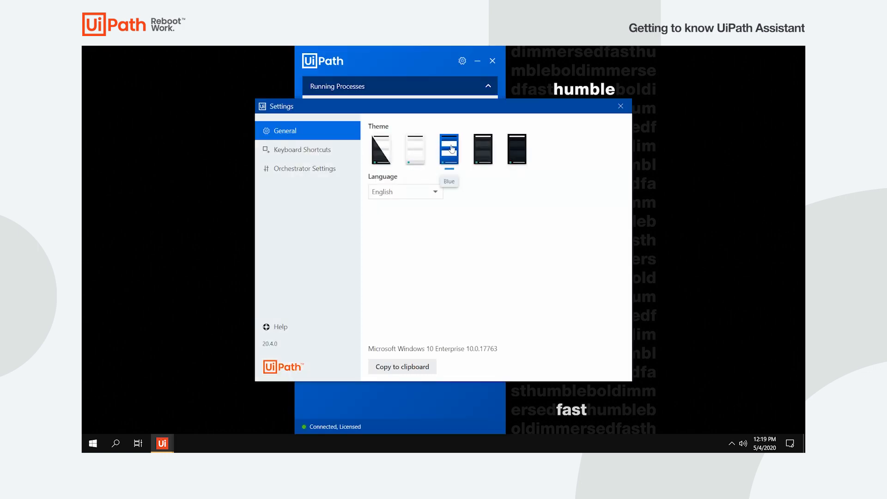
click(517, 149)
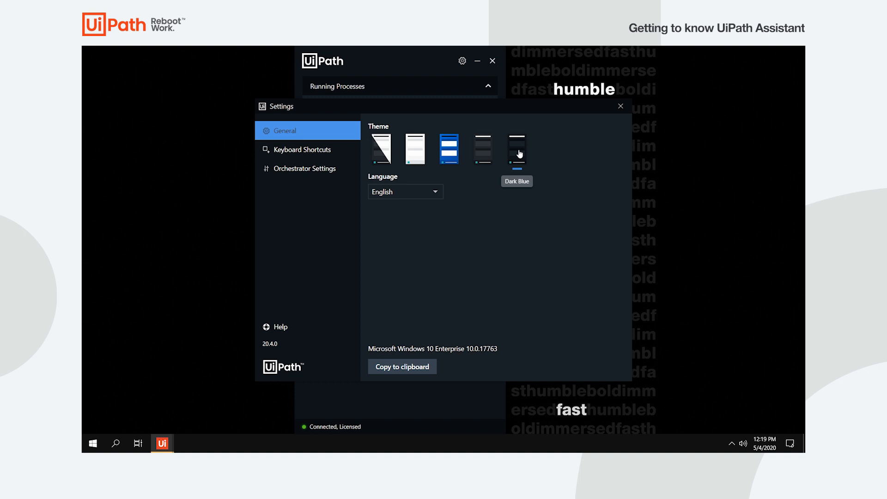
click(381, 148)
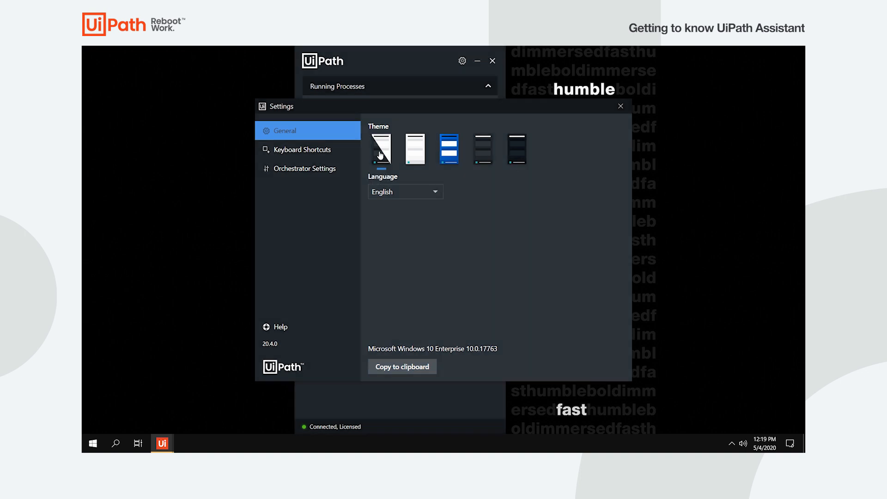
click(621, 106)
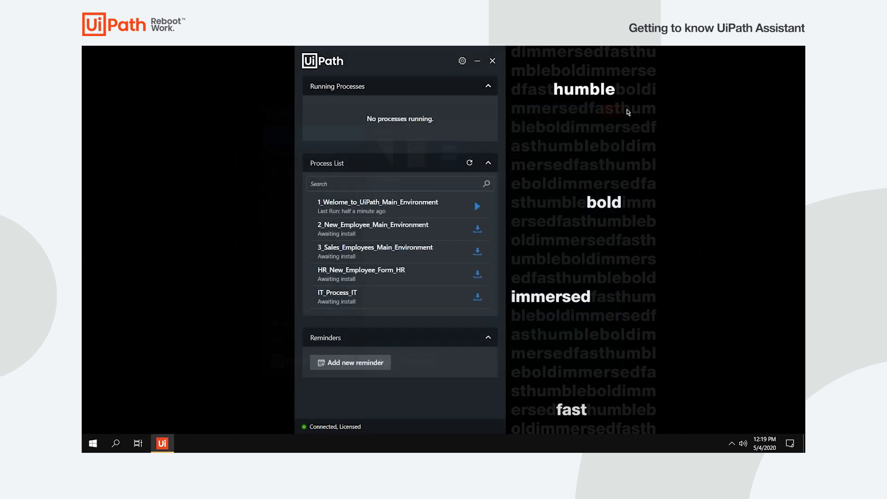